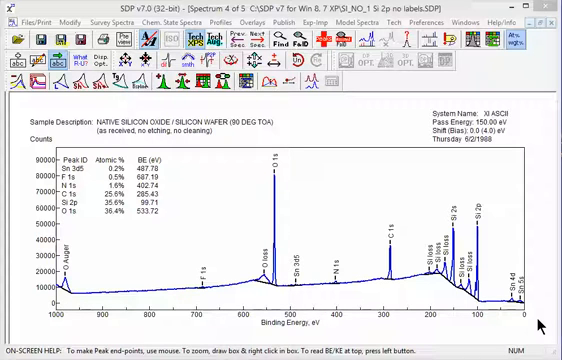
{"action": "mouse_move", "coordinate": [108, 146]}
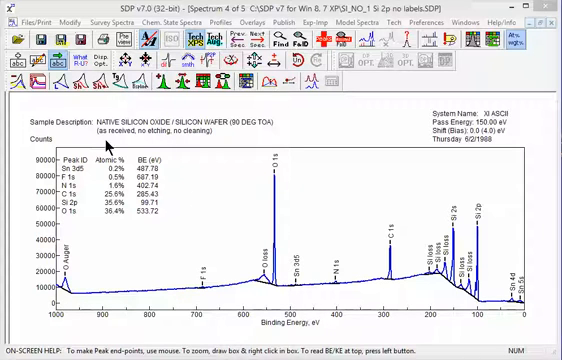
{"action": "mouse_move", "coordinate": [82, 160]}
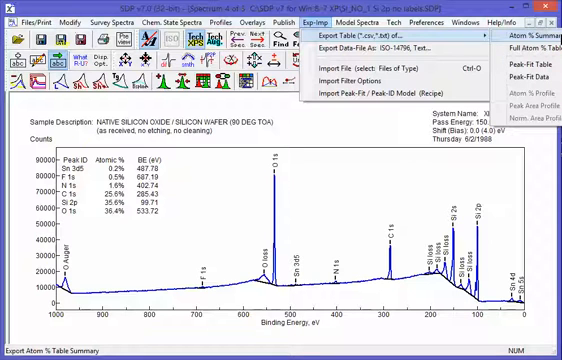
{"action": "mouse_move", "coordinate": [546, 46]}
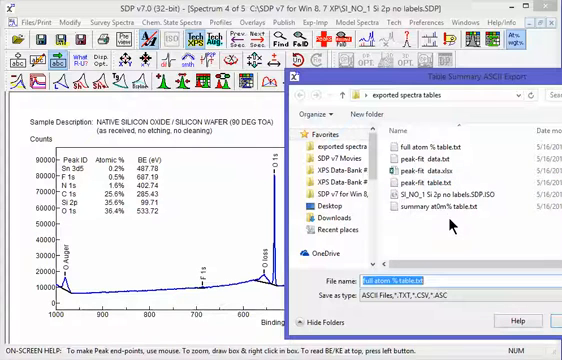
Save the atom % summary table as a text file in the exported spectra tables folder.
{"action": "left_click", "coordinate": [440, 206]}
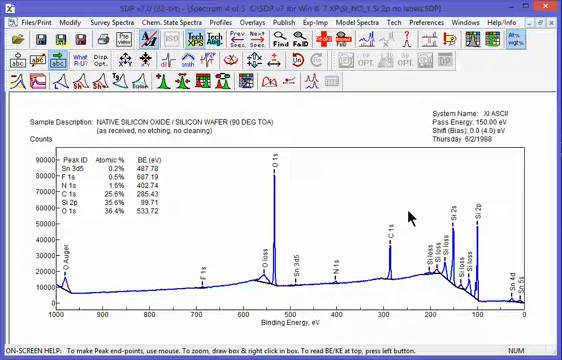
{"action": "mouse_move", "coordinate": [408, 210]}
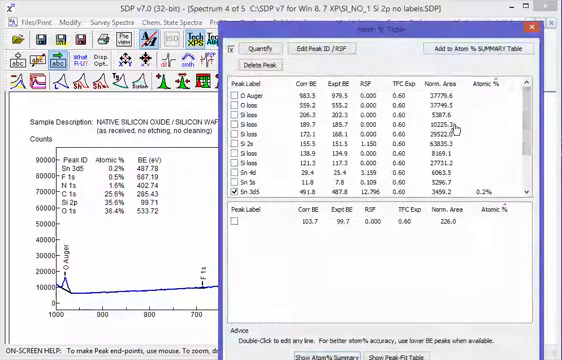
Bring up the quantification table listing each peak's binding energy, area and atom %.
{"action": "scroll", "scroll_direction": "down", "scroll_amount": 3}
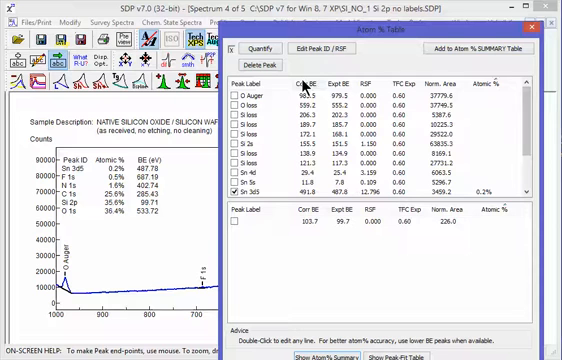
{"action": "left_click", "coordinate": [252, 48]}
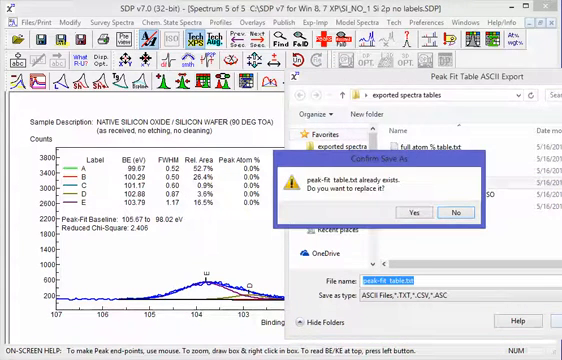
Confirm replacing the existing peak fit table.txt with the new export.
{"action": "left_click", "coordinate": [414, 212]}
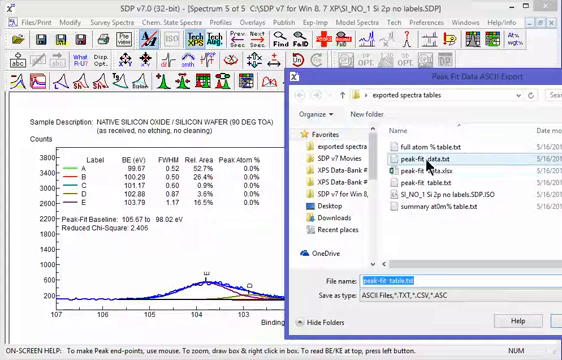
Save the peak fit data over the existing peak fit data.txt, confirming the overwrite.
{"action": "left_click", "coordinate": [432, 162]}
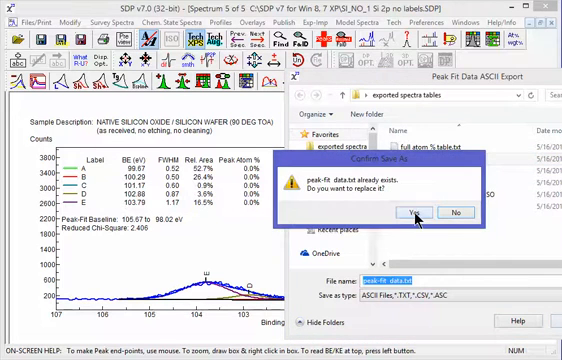
{"action": "left_click", "coordinate": [418, 212]}
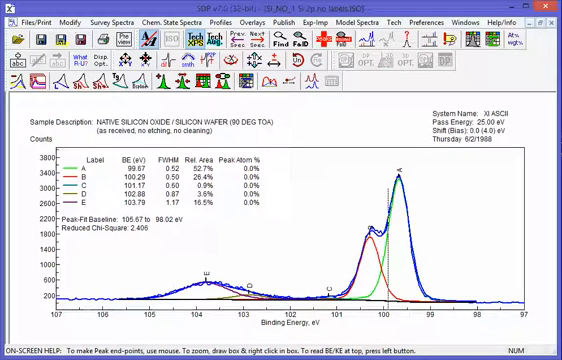
{"action": "mouse_move", "coordinate": [344, 144]}
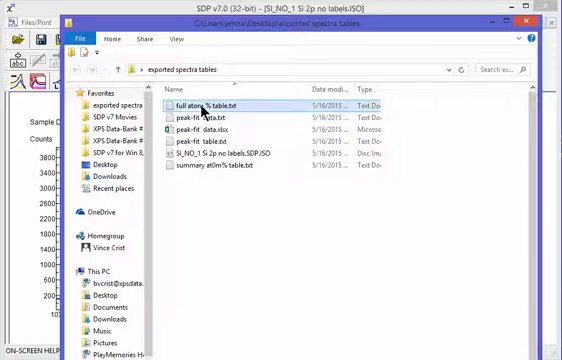
View full atom % table.txt from File Explorer in Notepad.
{"action": "double_click", "coordinate": [204, 104]}
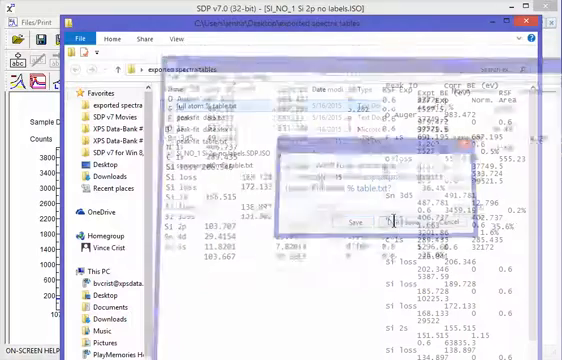
View one of the exported peak fit .txt files in Notepad.
{"action": "left_click", "coordinate": [350, 220]}
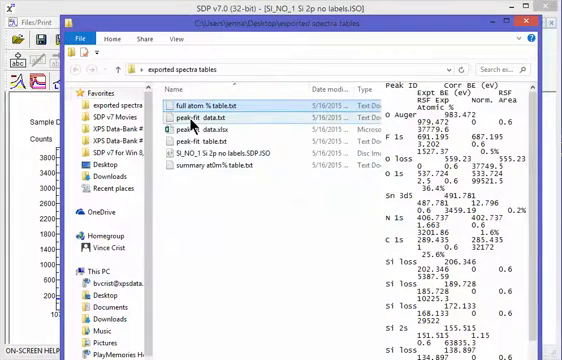
{"action": "double_click", "coordinate": [196, 124]}
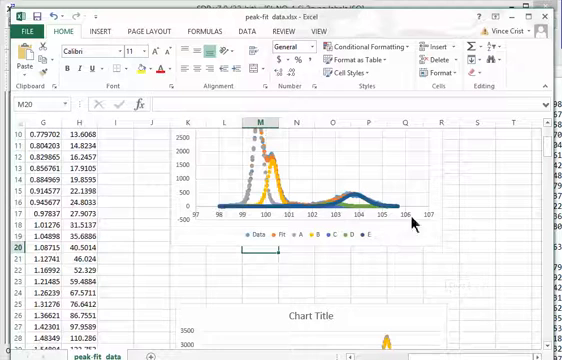
{"action": "mouse_move", "coordinate": [200, 218]}
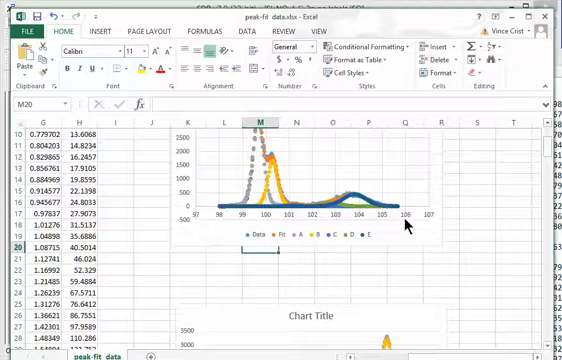
{"action": "mouse_move", "coordinate": [548, 18]}
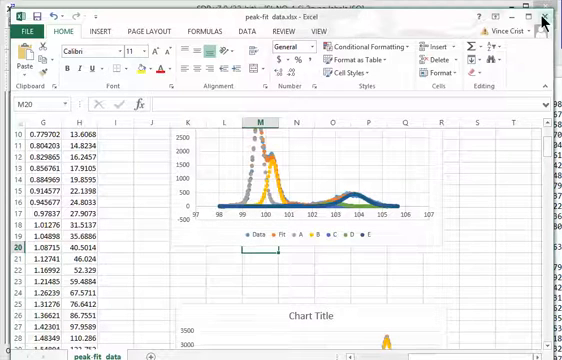